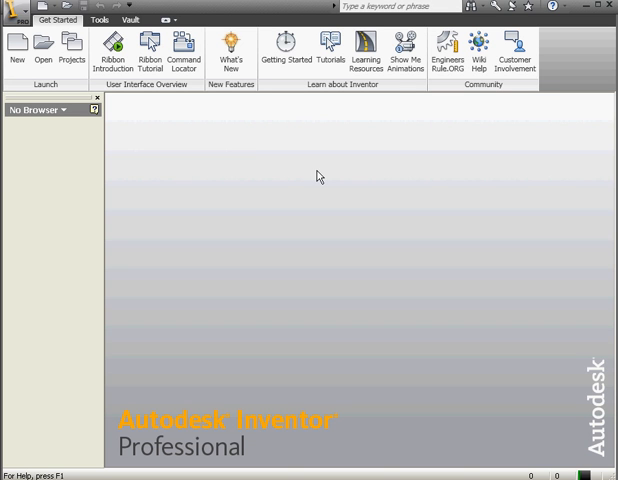
mouse_move(266, 169)
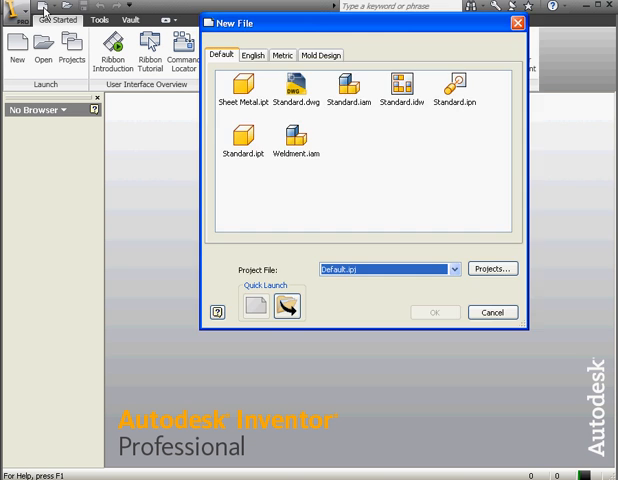
Create a new part from the Metric Standard (mm).ipt template.
click(286, 55)
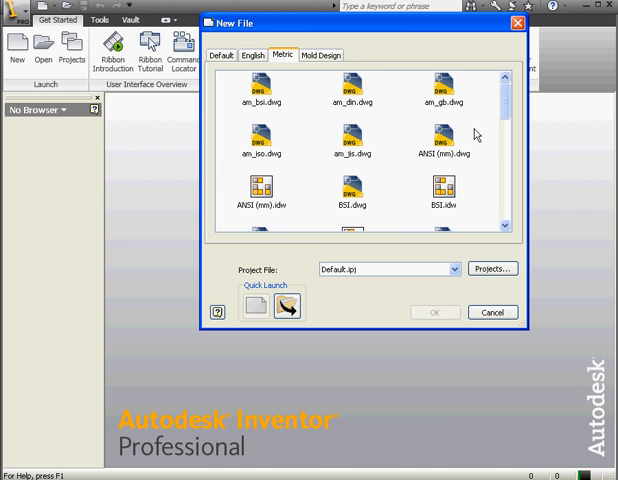
scroll(down, 3)
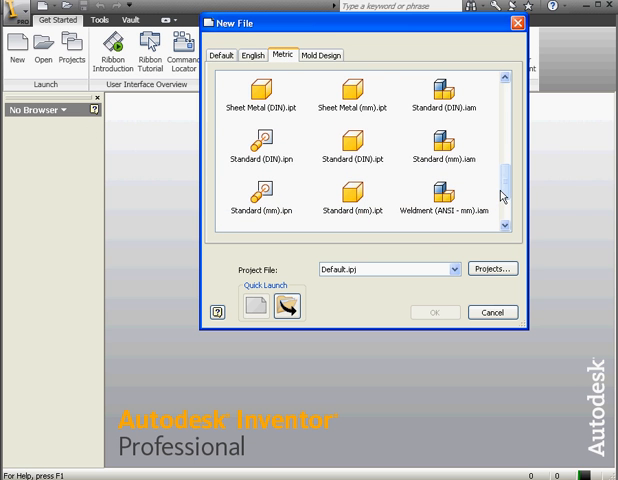
click(351, 198)
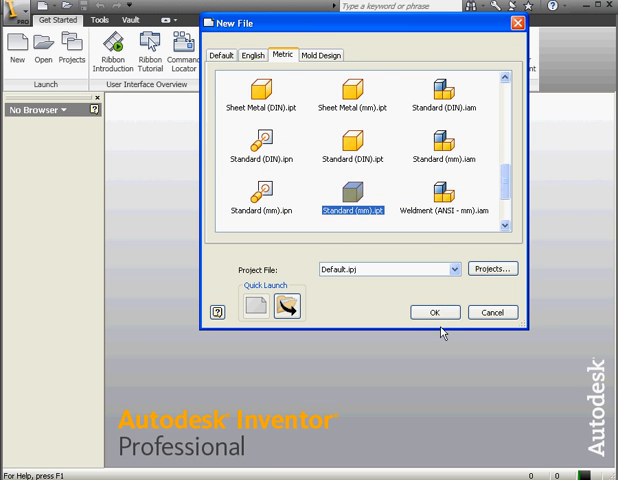
click(433, 312)
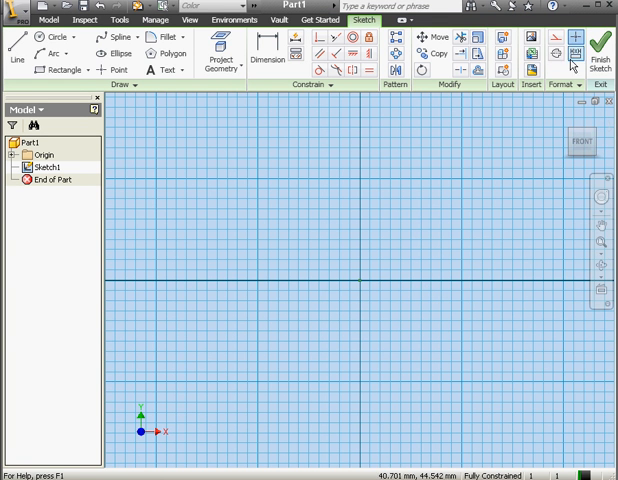
mouse_move(198, 136)
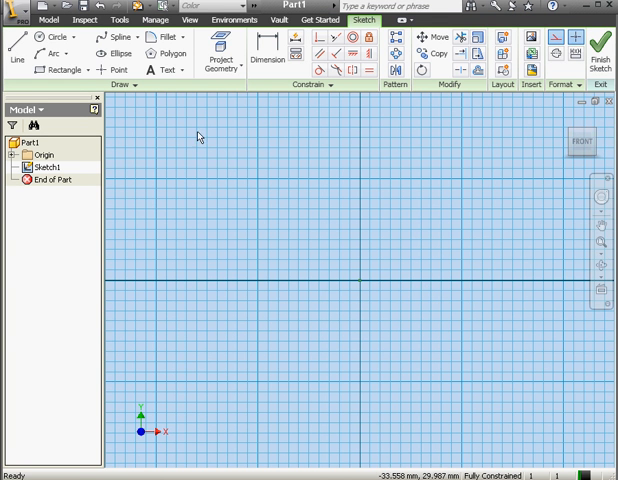
Draw the construction rectangle and its diagonal line.
click(61, 69)
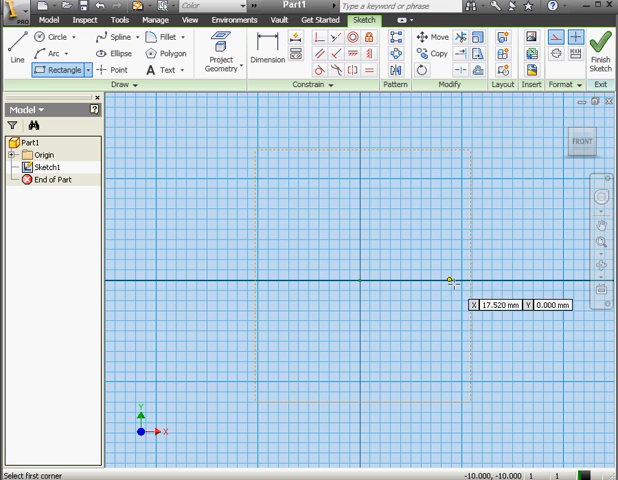
click(14, 50)
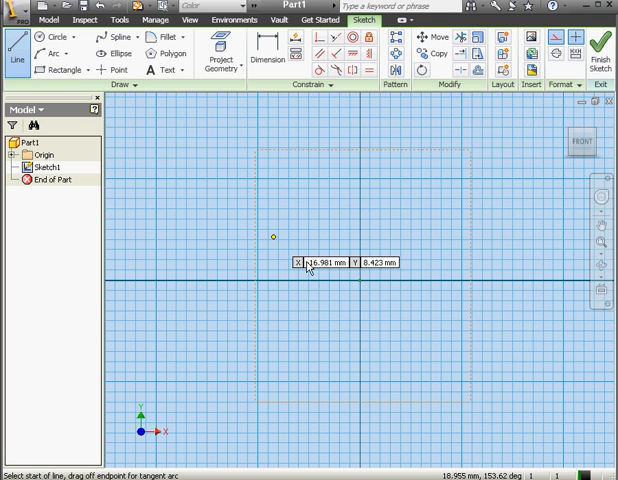
mouse_move(269, 399)
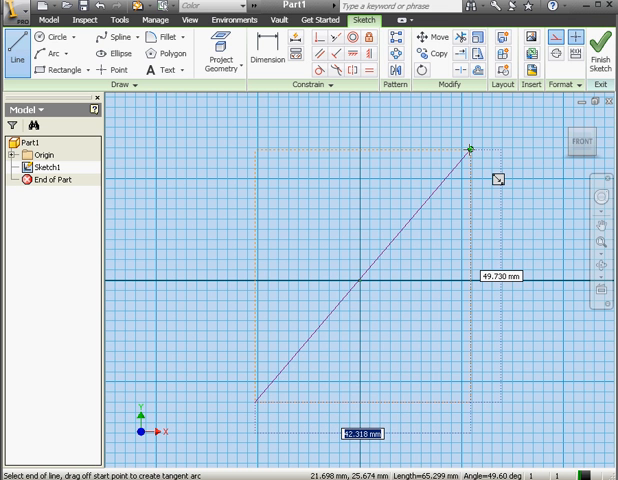
right_click(470, 148)
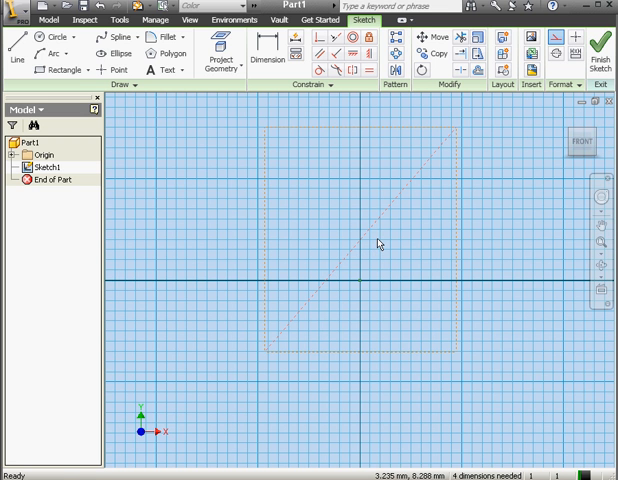
Place a sketch point and make it coincident with the sketch origin.
click(113, 69)
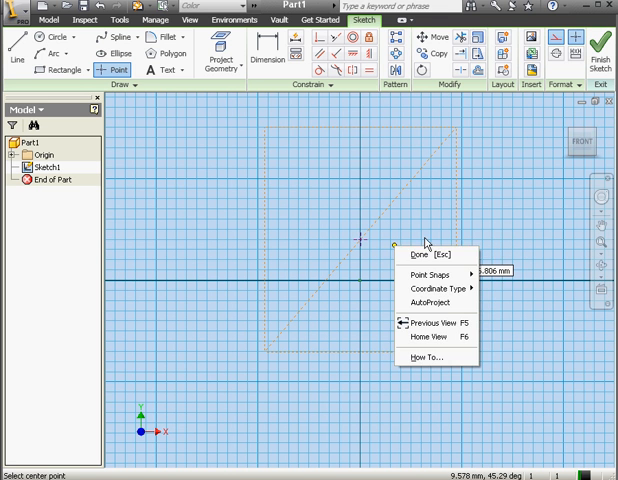
click(418, 256)
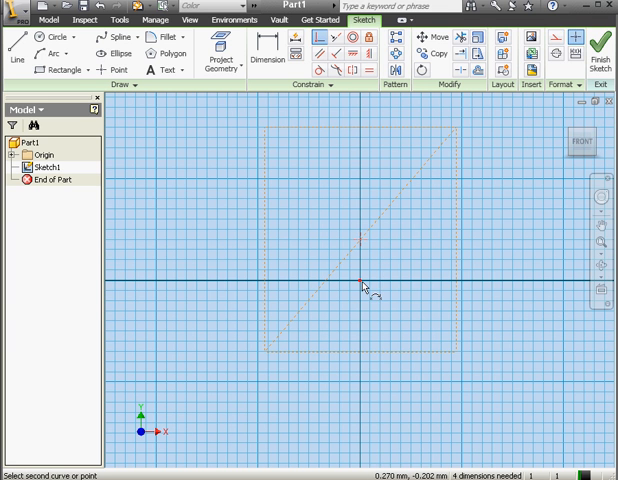
click(358, 282)
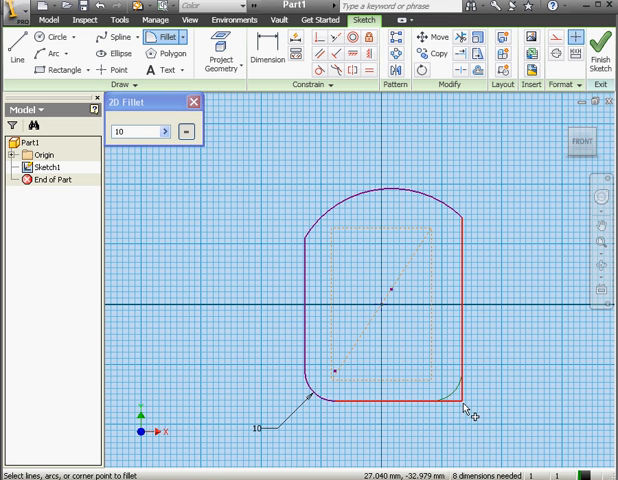
Round the outline's bottom right corner with a 10 mm fillet.
click(193, 102)
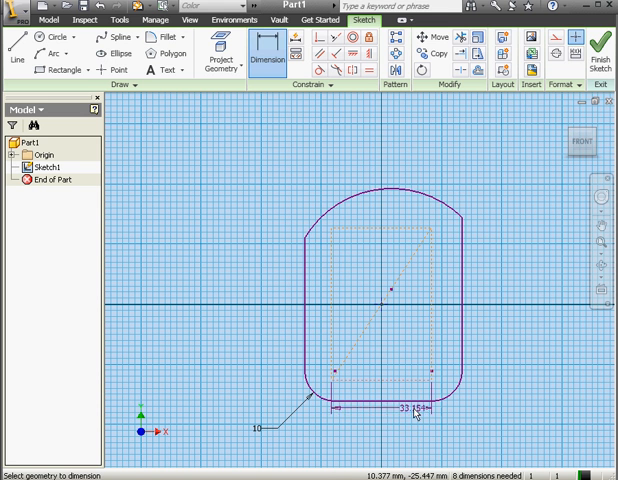
Dimension the construction rectangle's bottom edge to 100 mm and side to 120 mm.
click(415, 406)
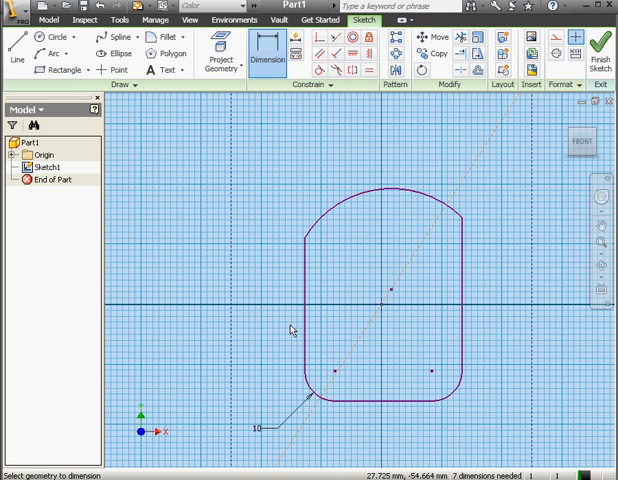
click(215, 322)
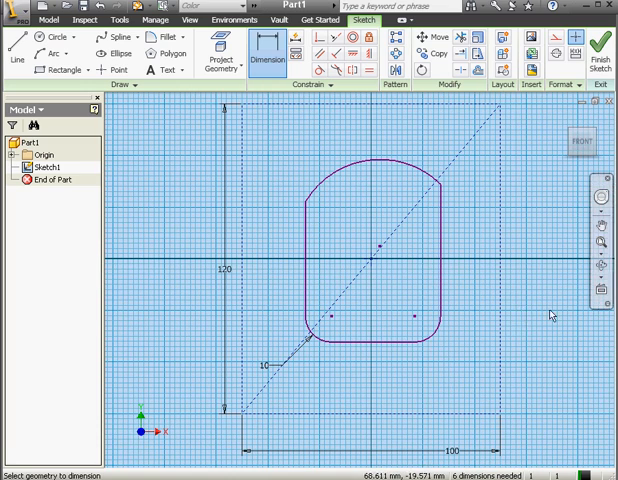
mouse_move(290, 262)
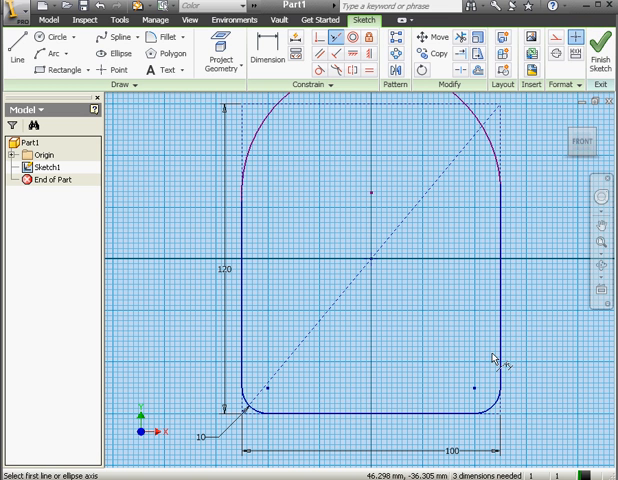
mouse_move(557, 293)
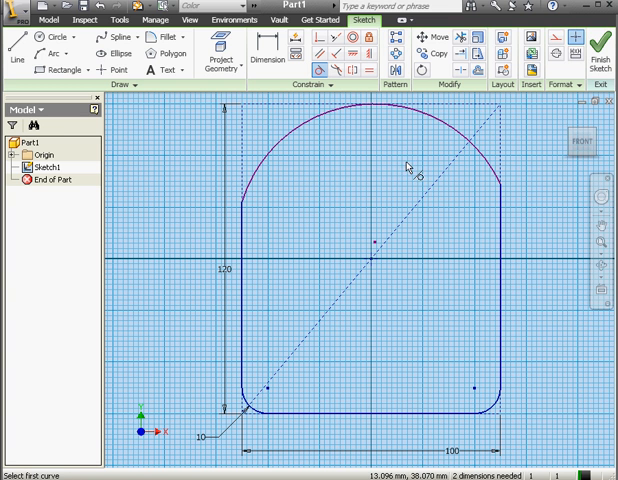
Activate the sketch Dimension tool for the plate outline.
click(267, 54)
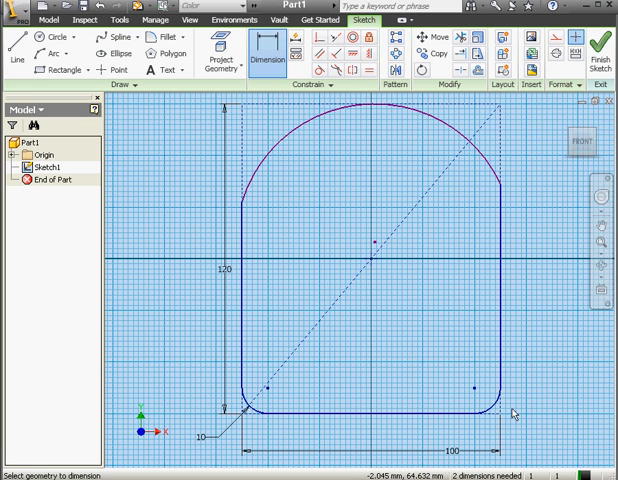
mouse_move(502, 188)
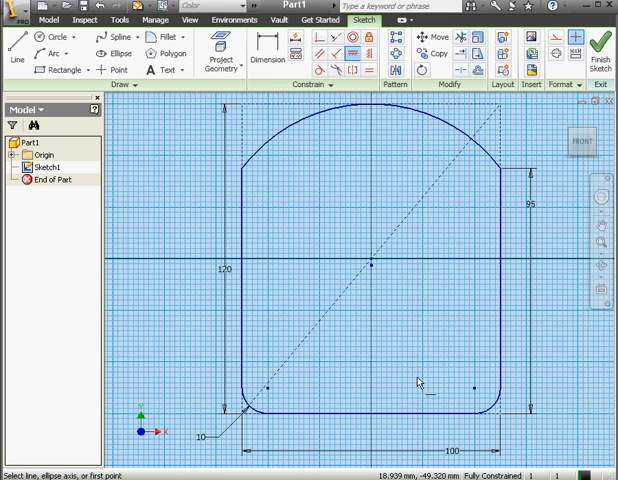
mouse_move(353, 205)
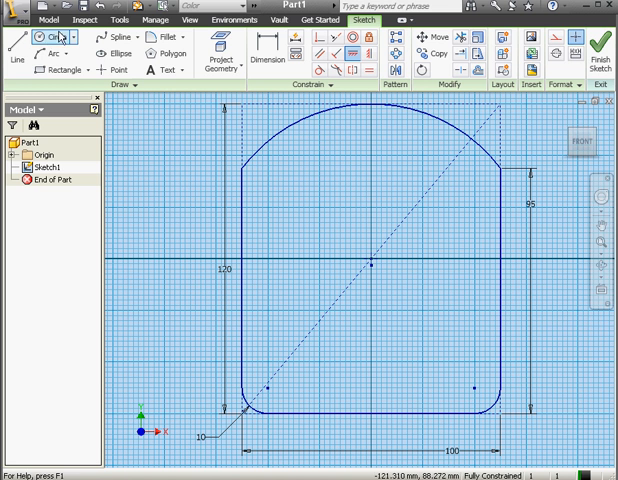
Draw a small circle near the upper left of the arch.
click(59, 37)
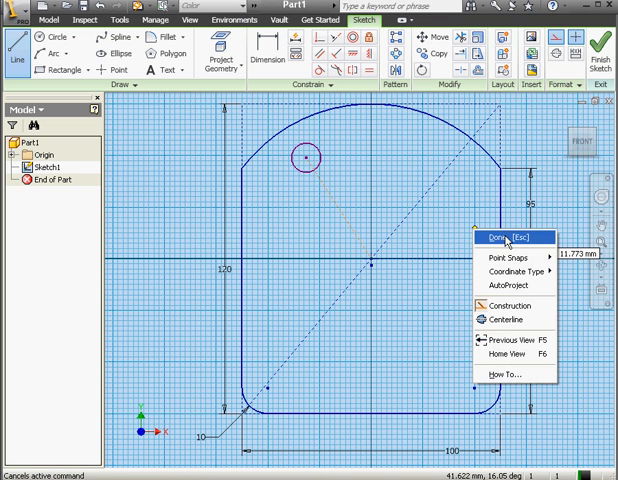
click(508, 238)
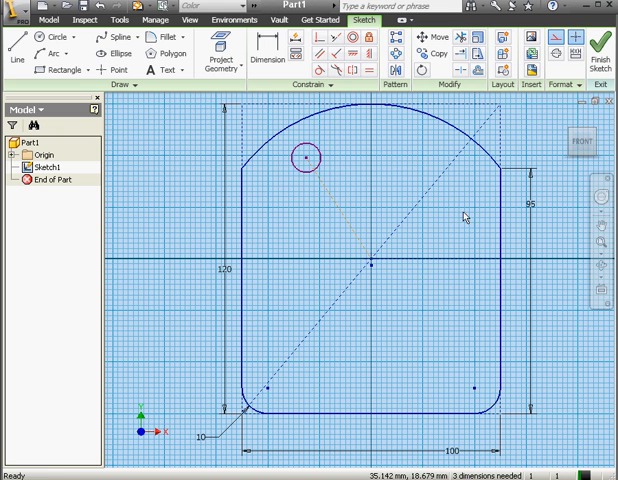
Dimension the hole: 15 mm diameter, 40 mm aligned distance to centre, 115° angle.
click(268, 52)
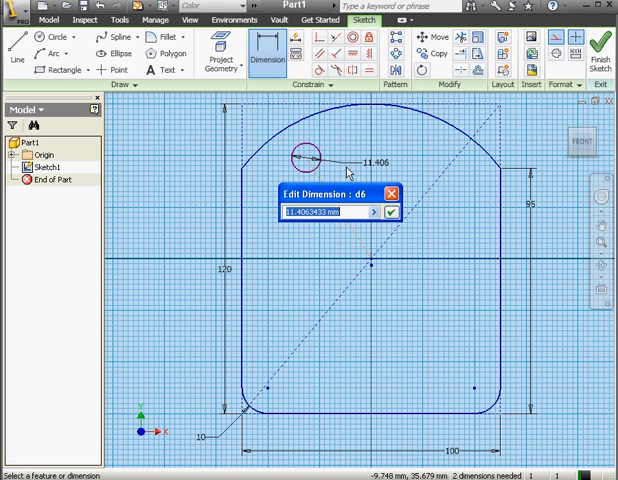
click(393, 215)
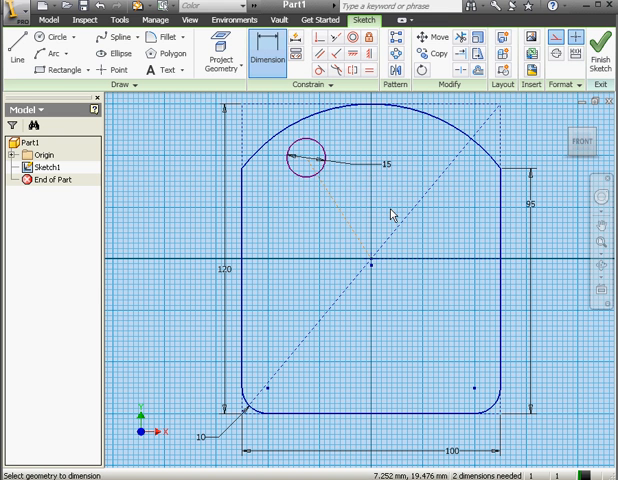
right_click(391, 213)
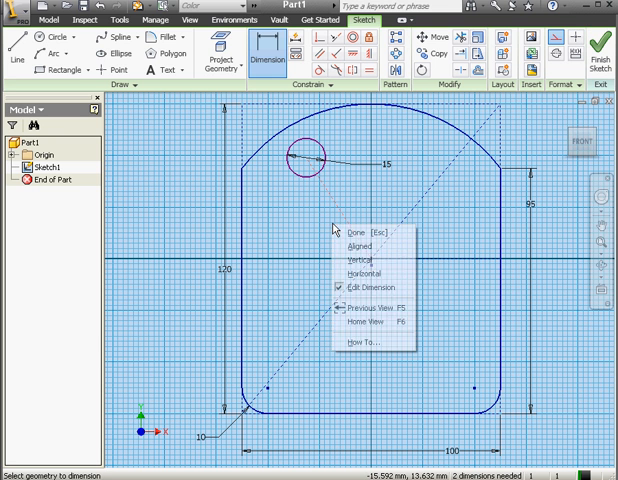
click(362, 288)
text(40)
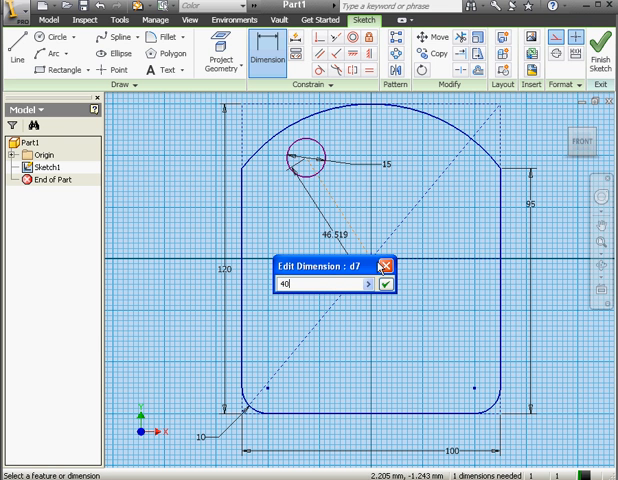
click(399, 284)
text(115)
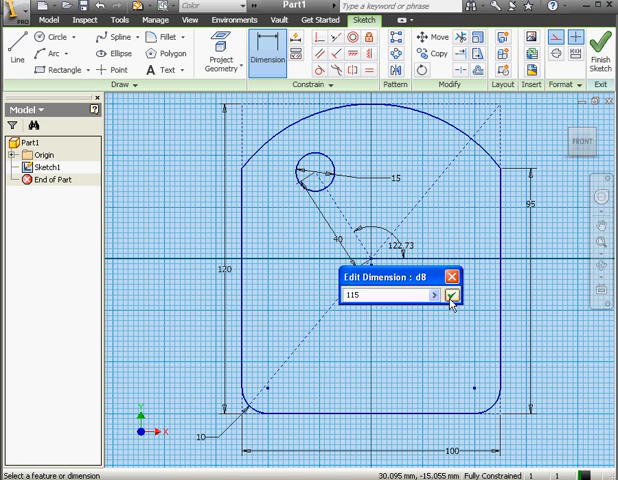
click(451, 294)
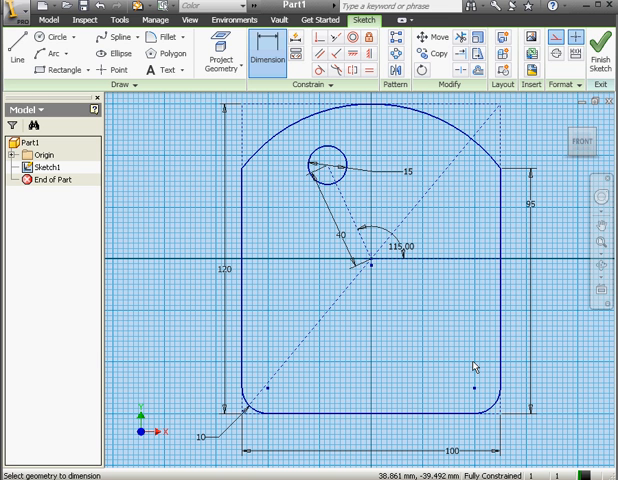
mouse_move(475, 363)
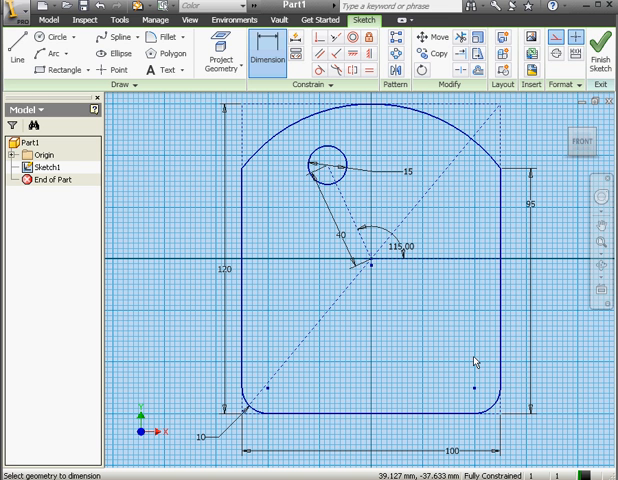
mouse_move(470, 351)
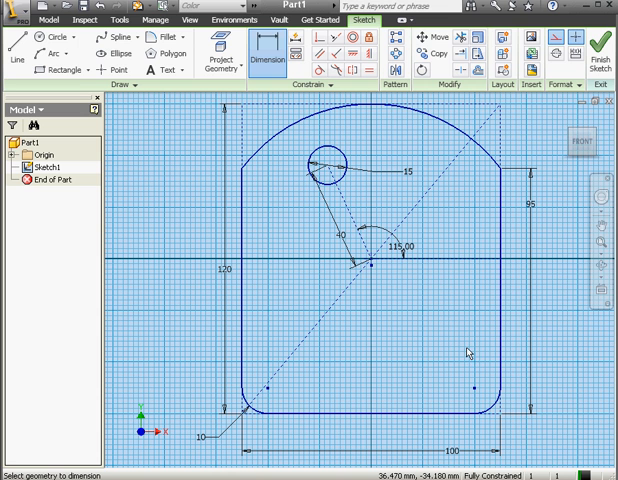
mouse_move(451, 347)
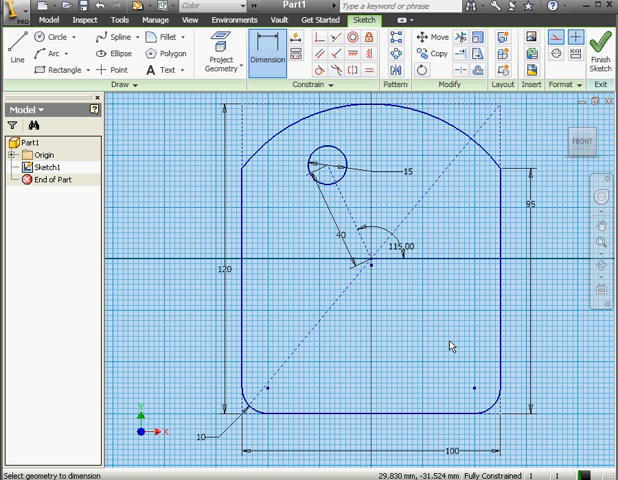
mouse_move(444, 337)
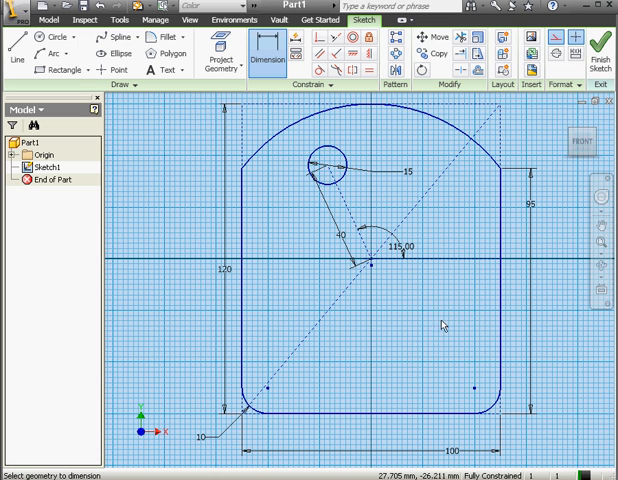
mouse_move(427, 295)
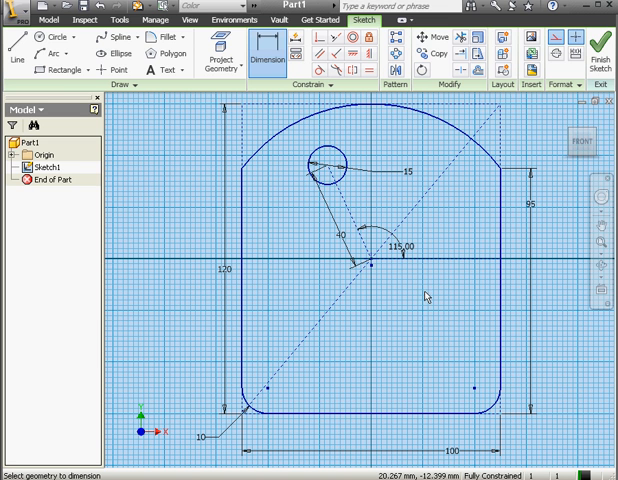
mouse_move(421, 291)
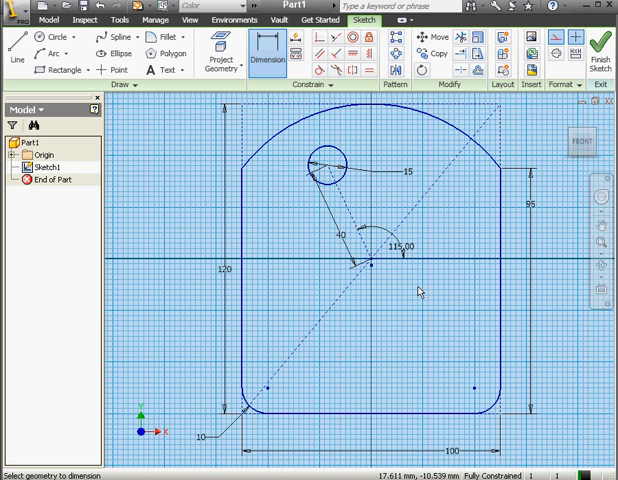
mouse_move(485, 221)
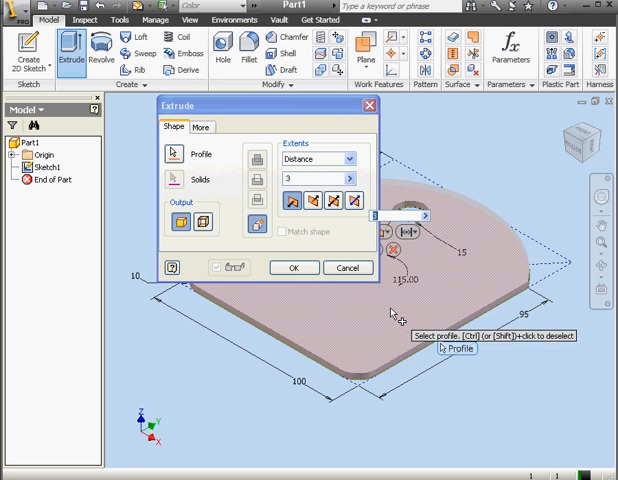
Confirm the 3 mm extrusion of the plate profile.
click(293, 267)
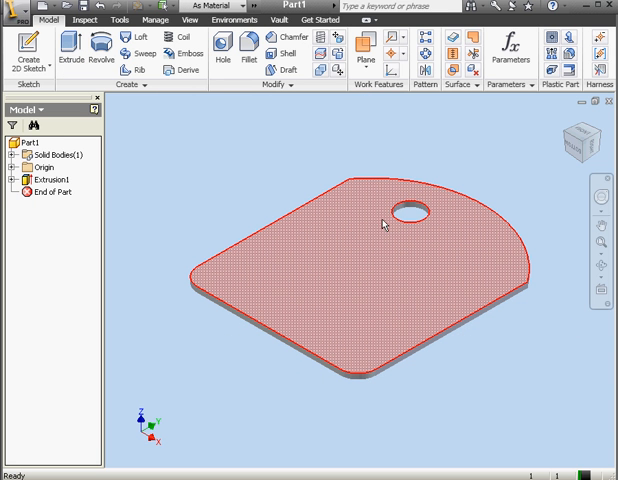
mouse_move(368, 214)
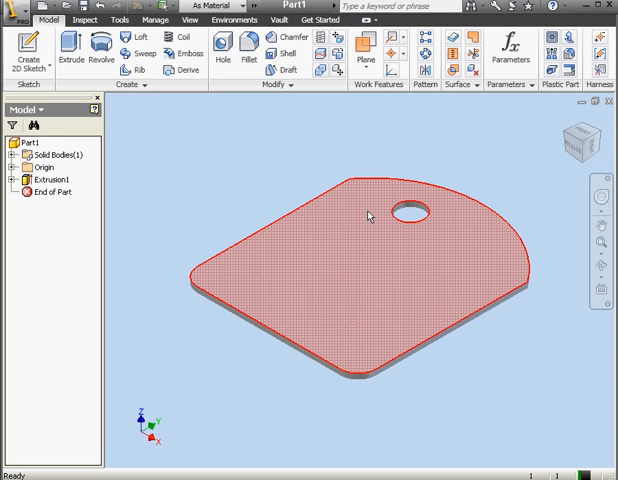